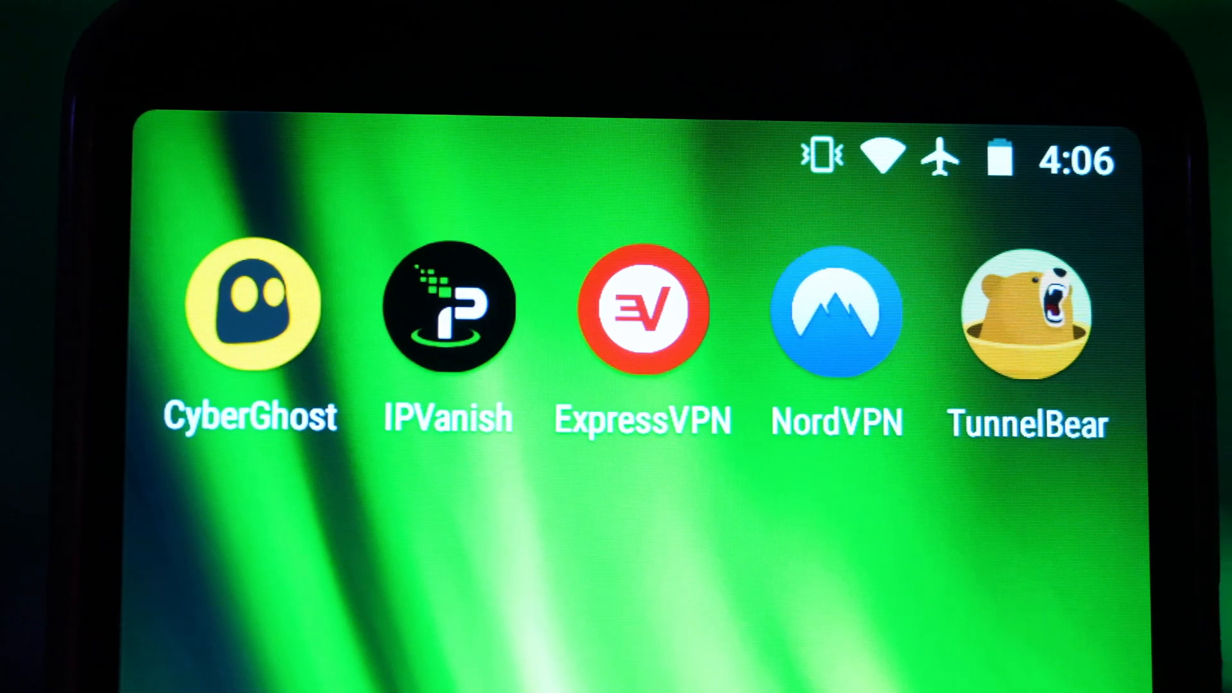
Step: Open ExpressVPN, browse VPN Locations and the TrustedServer article, then open the navigation drawer
left_click(1027, 312)
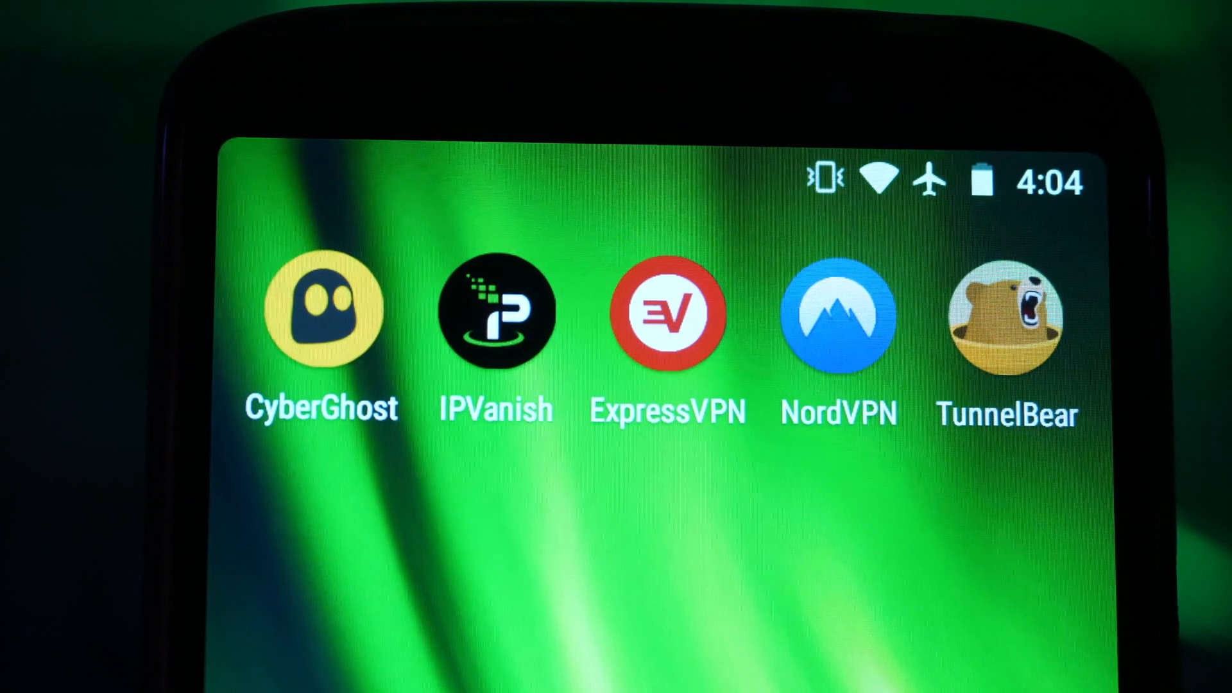
left_click(668, 314)
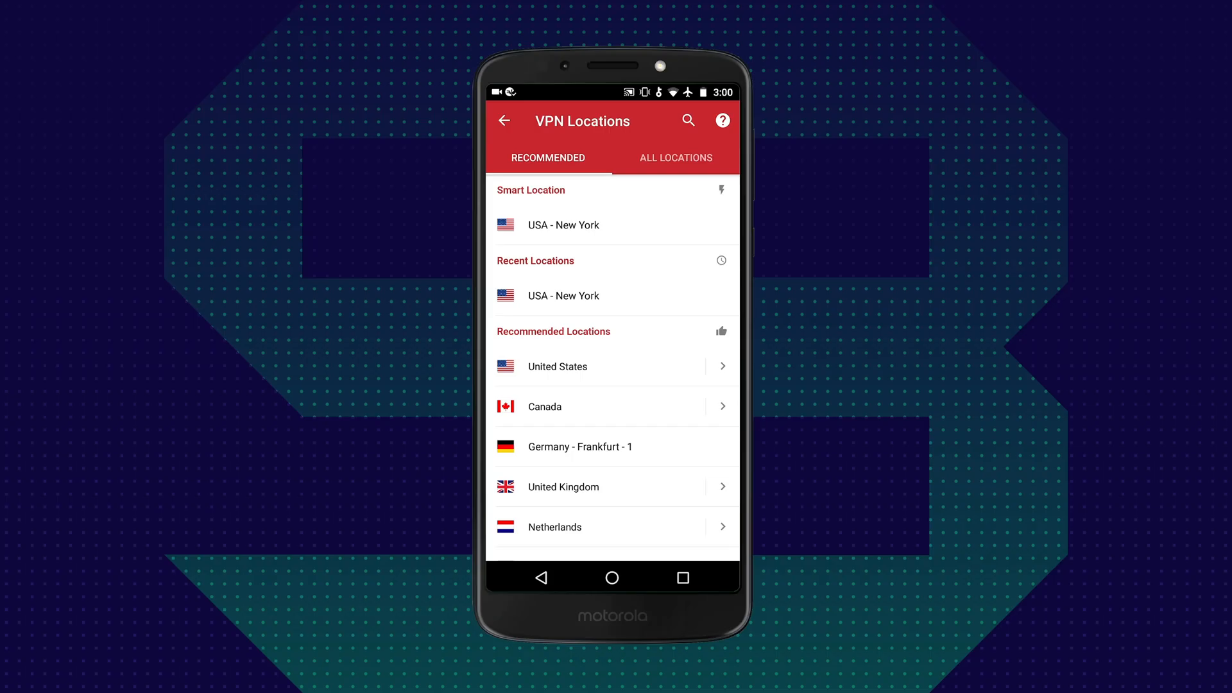
scroll("down", 3)
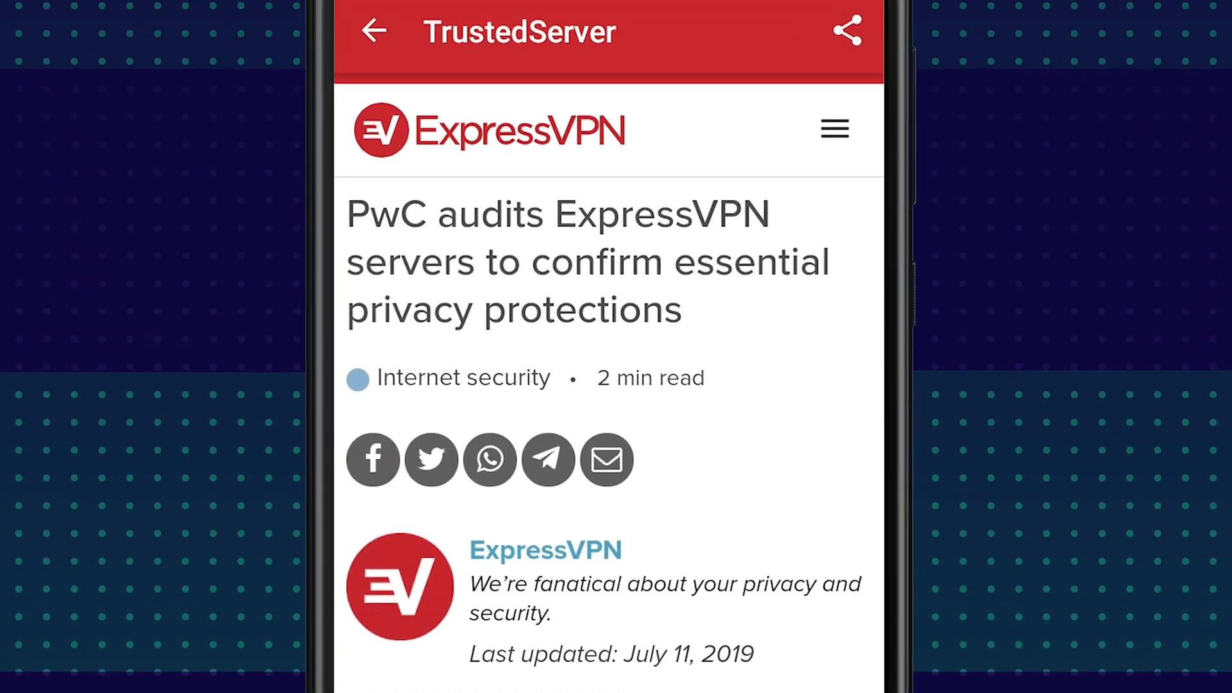
left_click(834, 129)
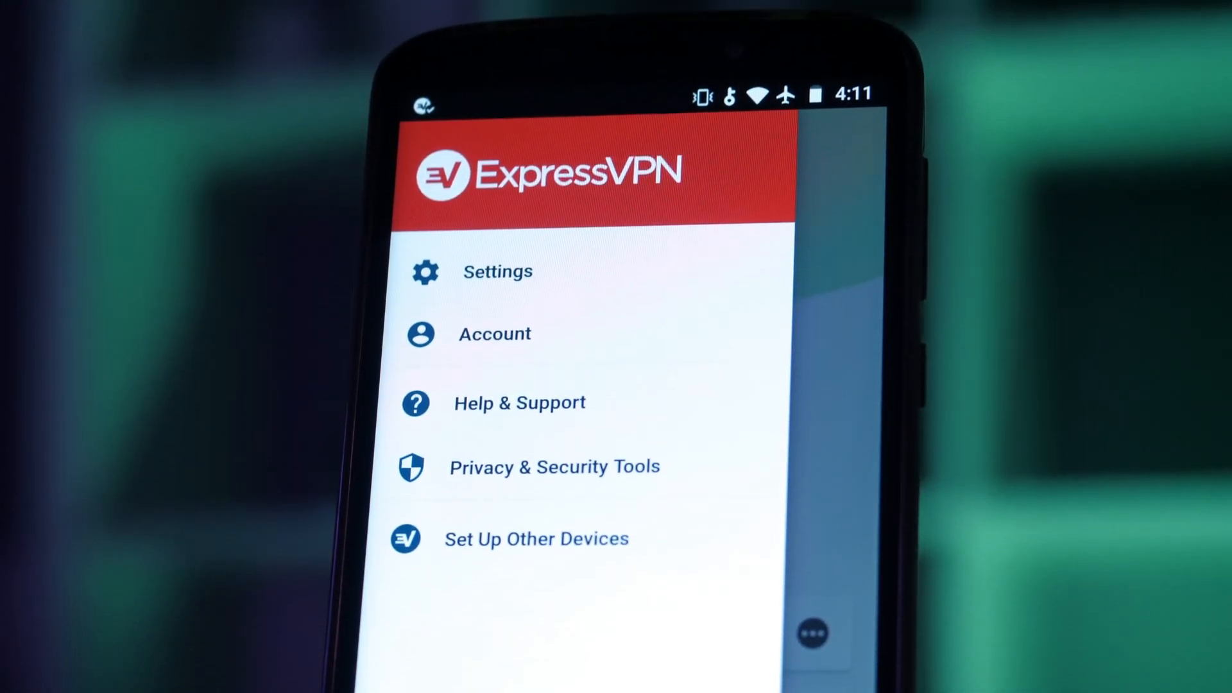
left_click(520, 403)
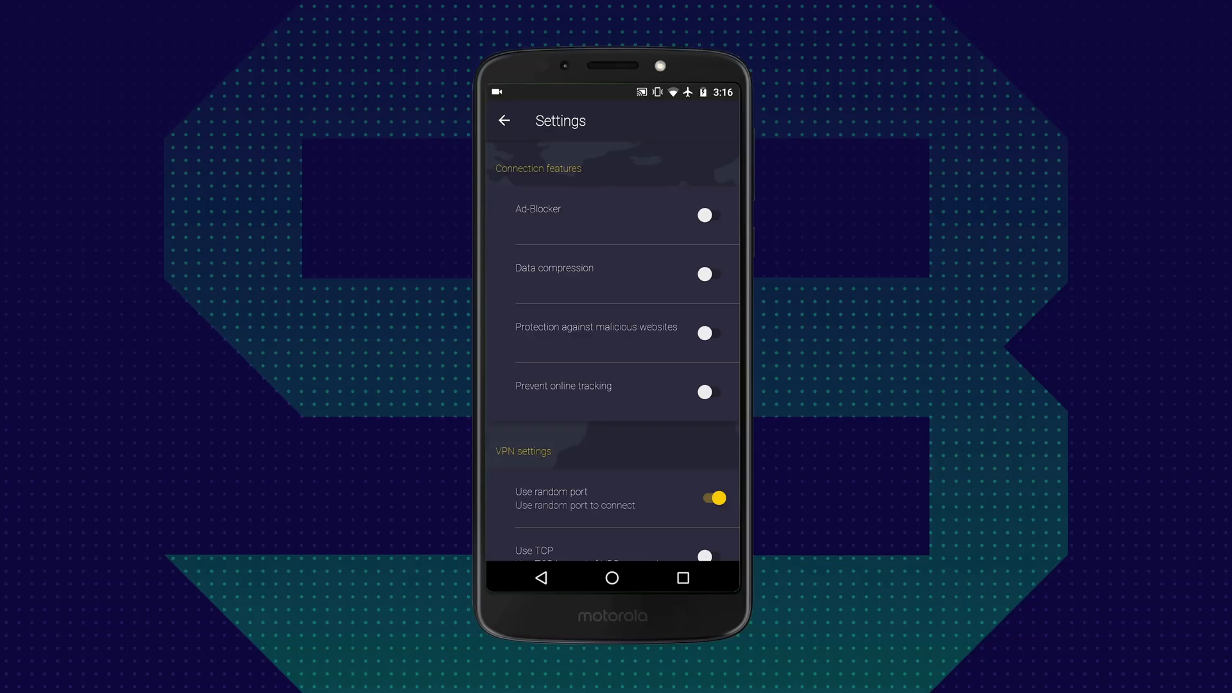
Step: Switch on CyberGhost's Data compression, malicious-website protection and Prevent online tracking toggles
left_click(711, 220)
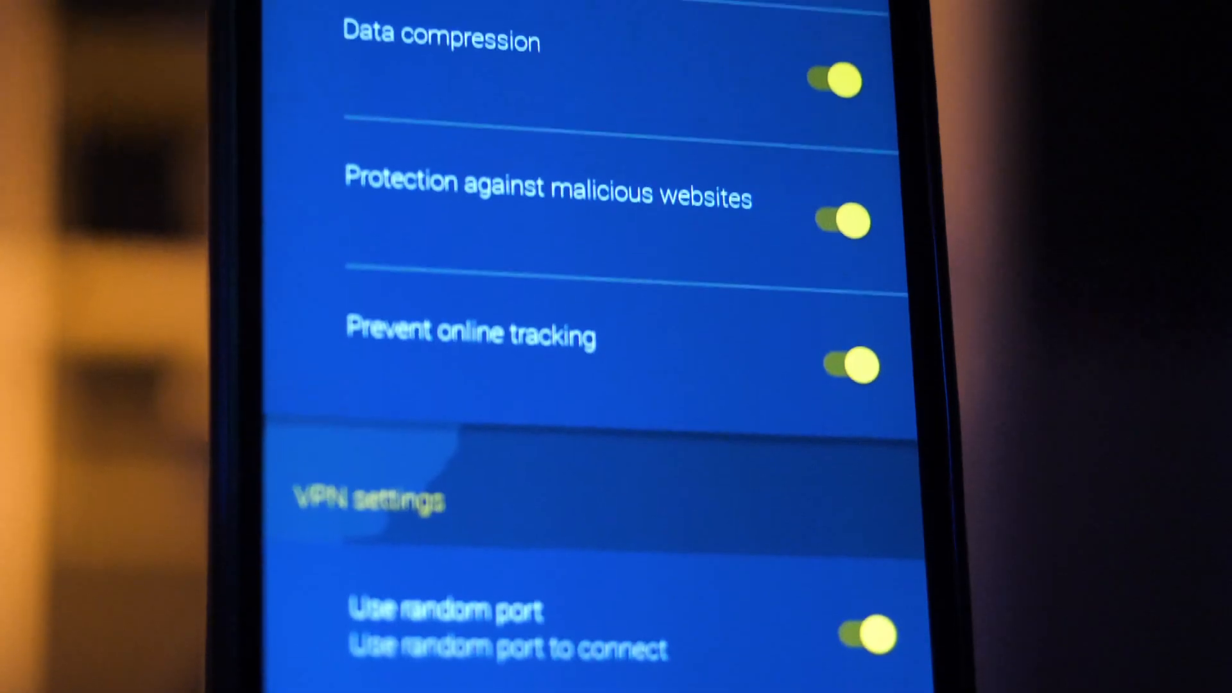
scroll("down", 3)
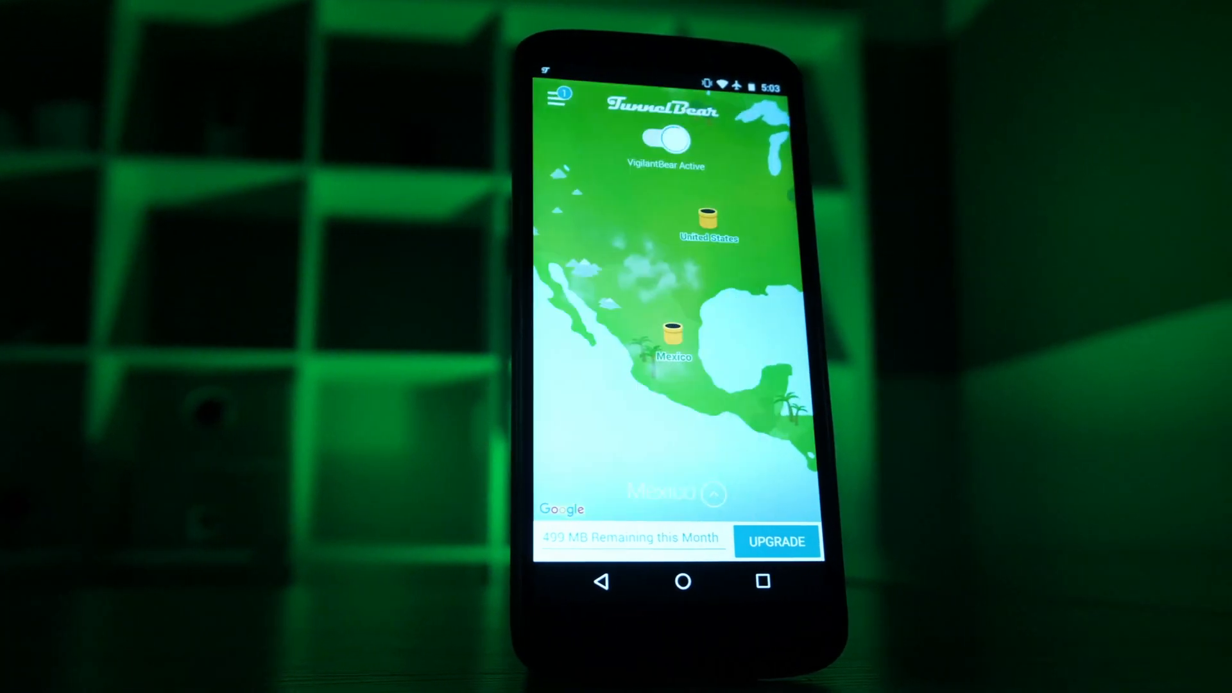
left_click(666, 140)
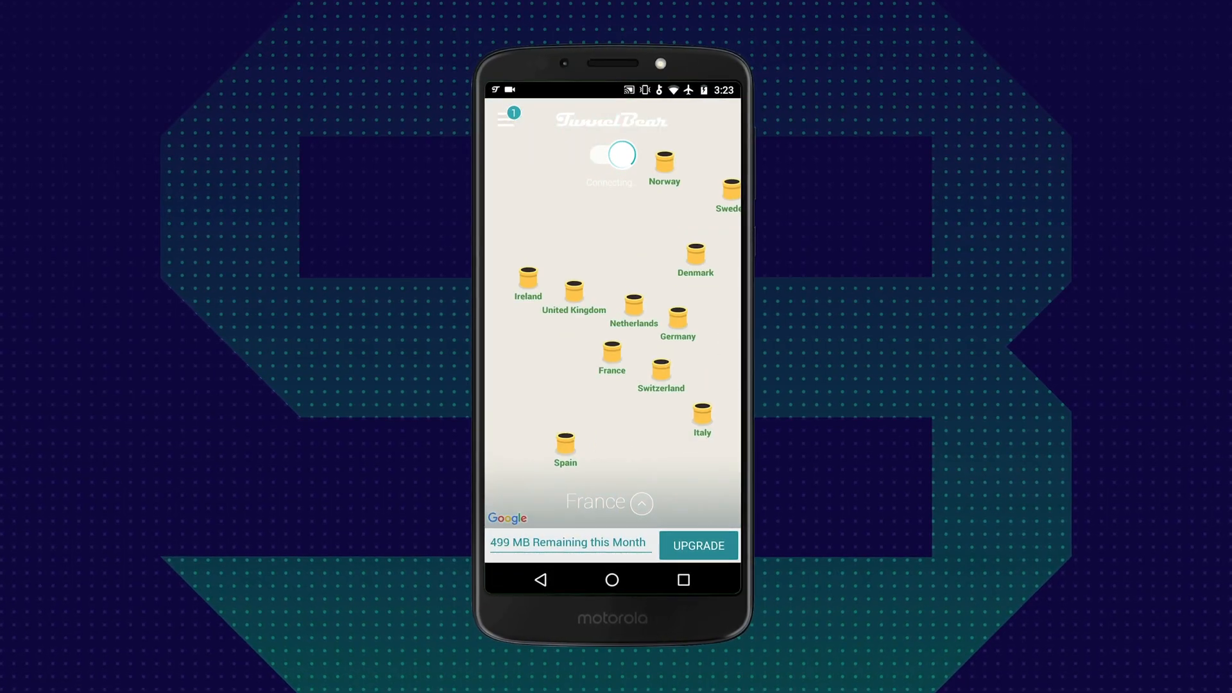
left_click(612, 154)
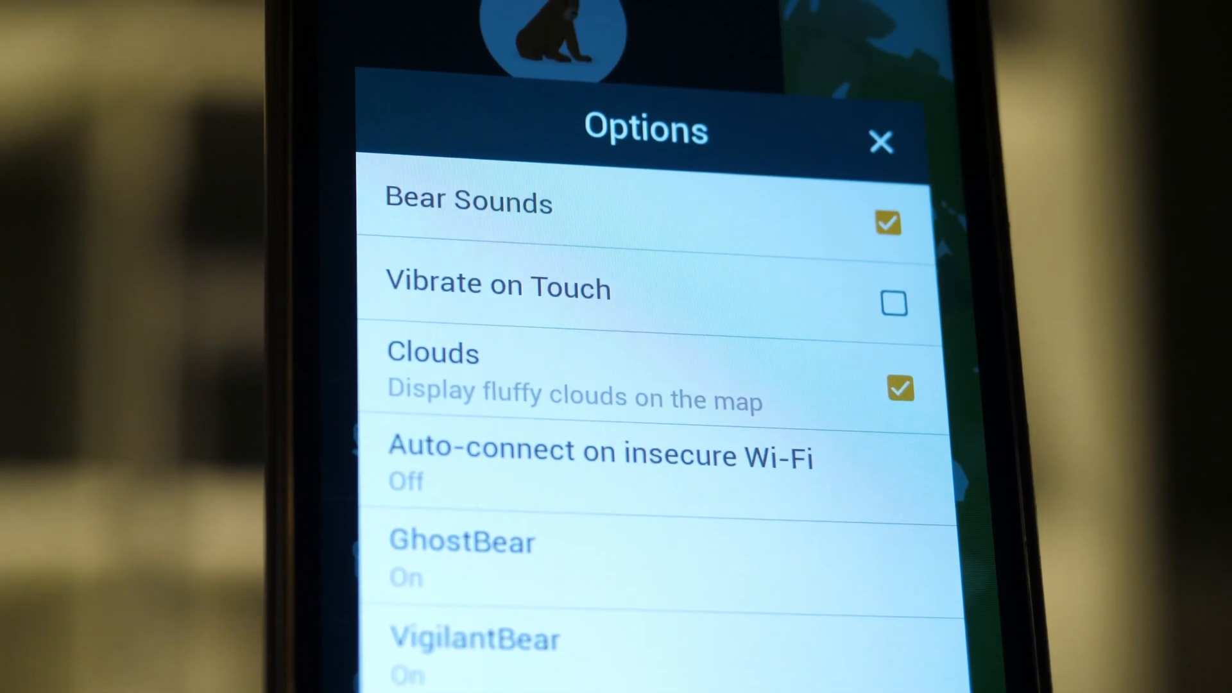
left_click(882, 143)
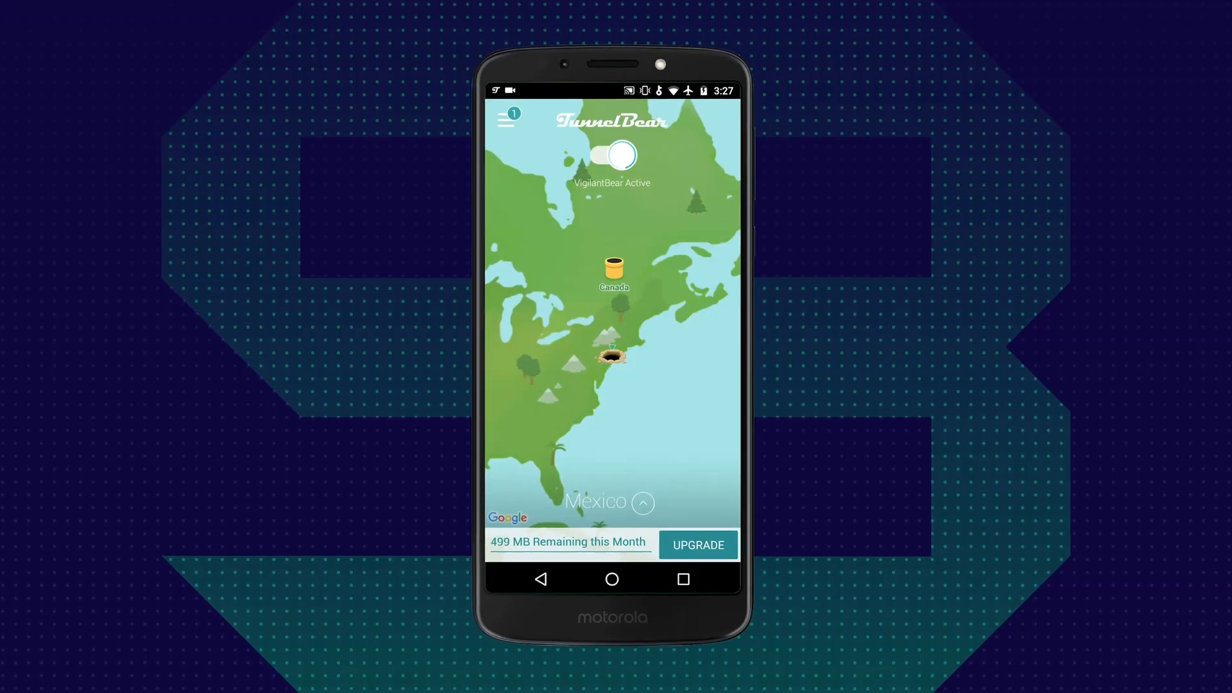
left_click(611, 153)
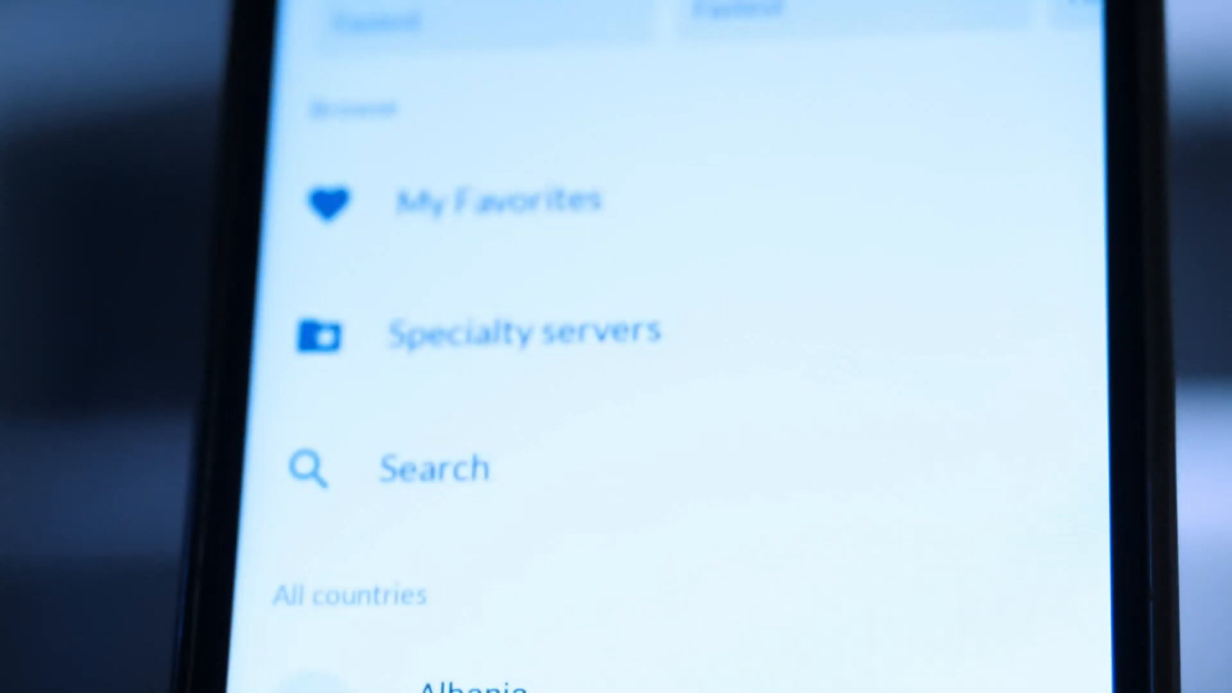
Step: Go back to NordVPN's map screen with the Quick Connect button
left_click(524, 330)
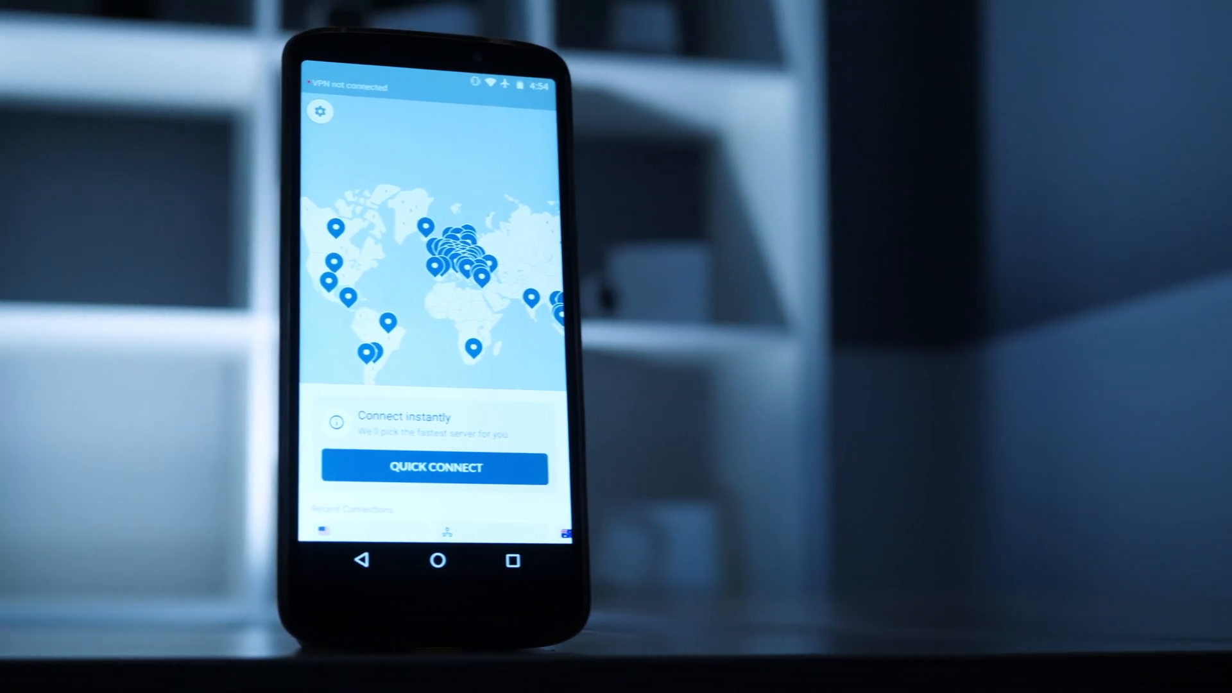
left_click(434, 466)
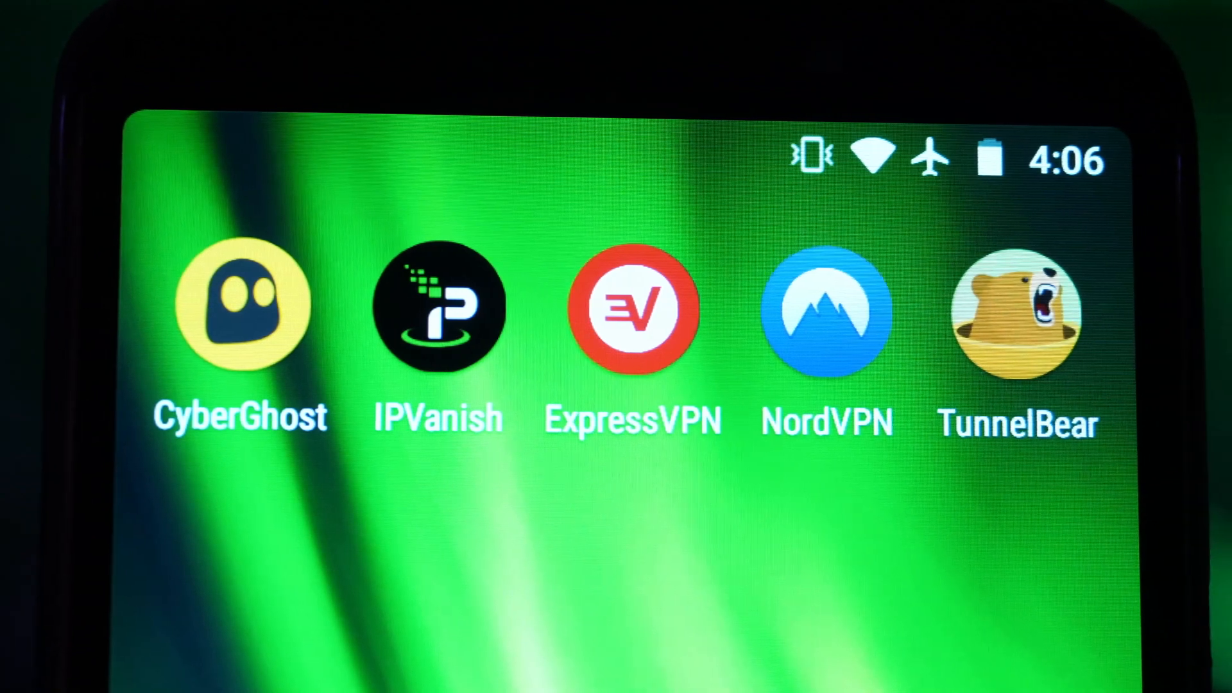
left_click(633, 311)
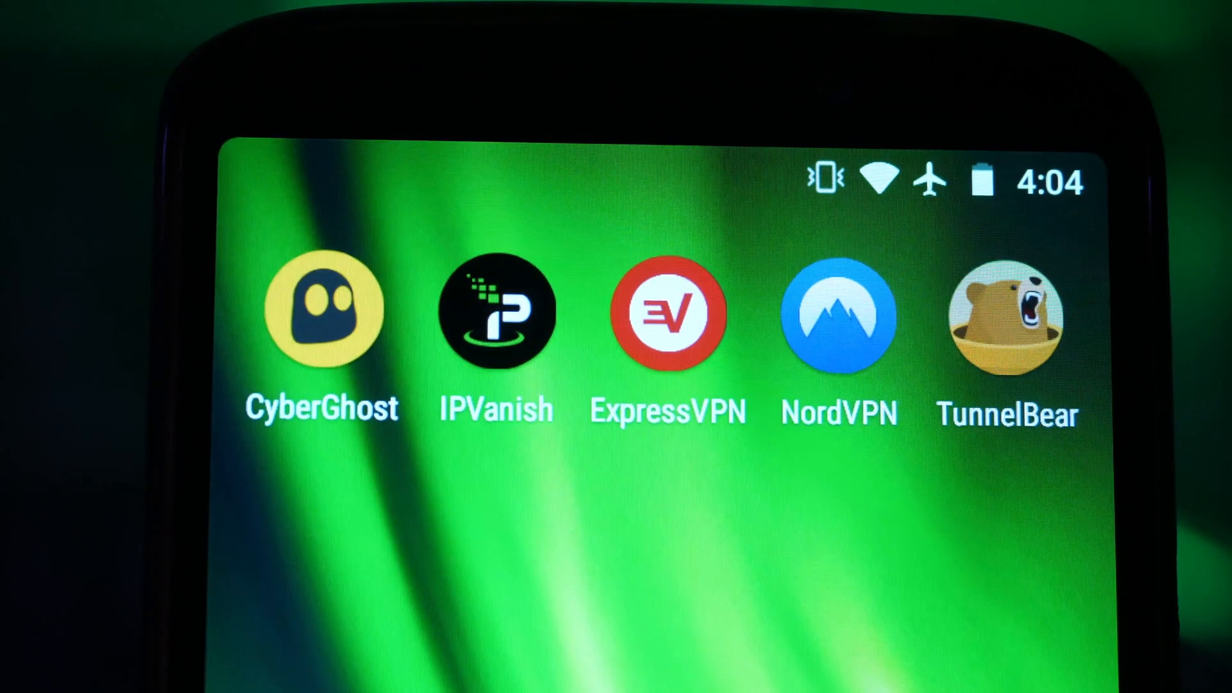
left_click(496, 315)
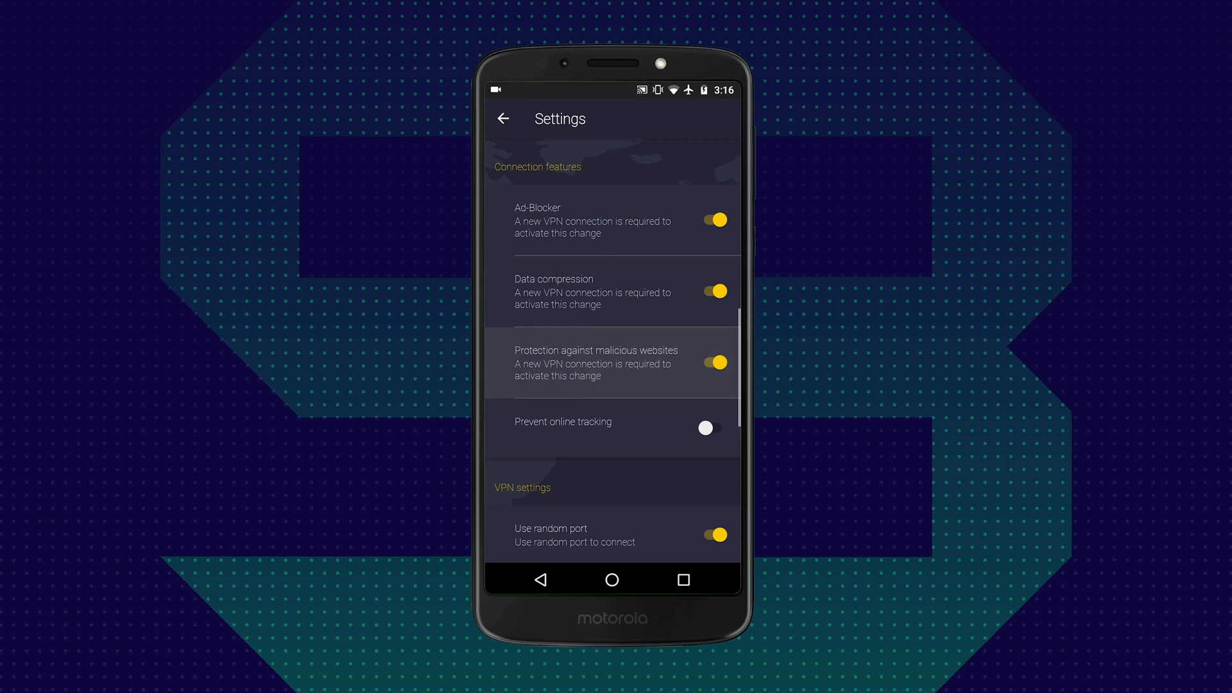
Step: Open TunnelBear and pan its map to the United States and Mexico
left_click(712, 428)
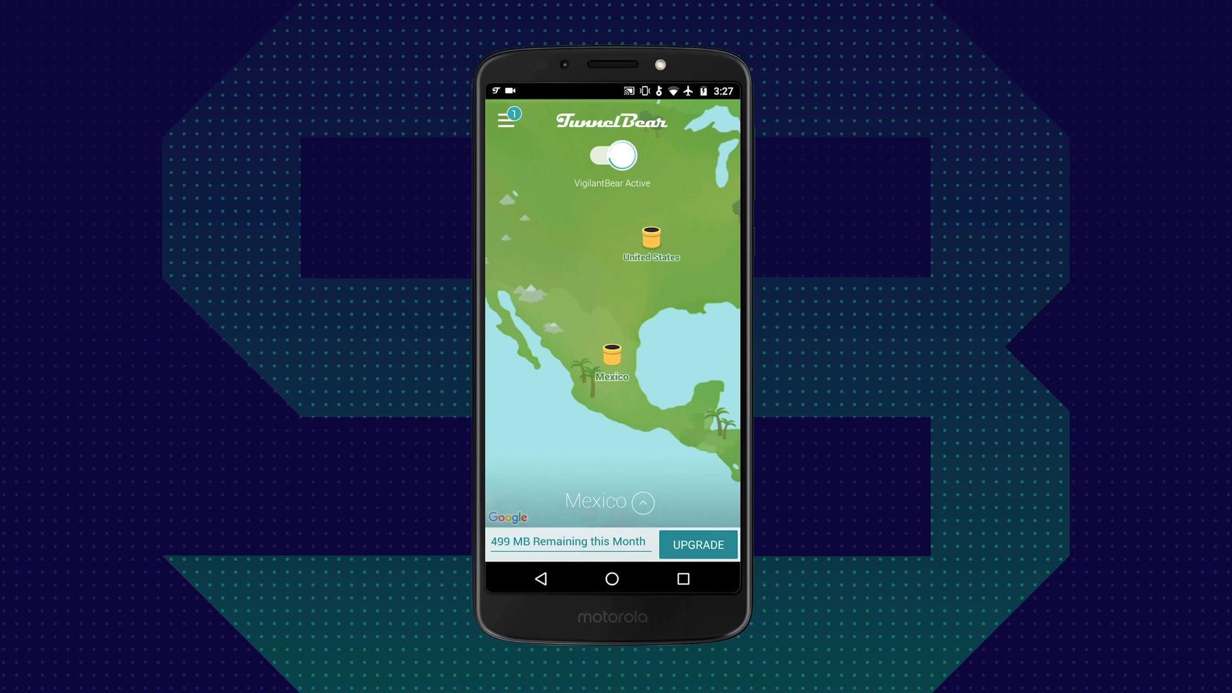
left_click(611, 154)
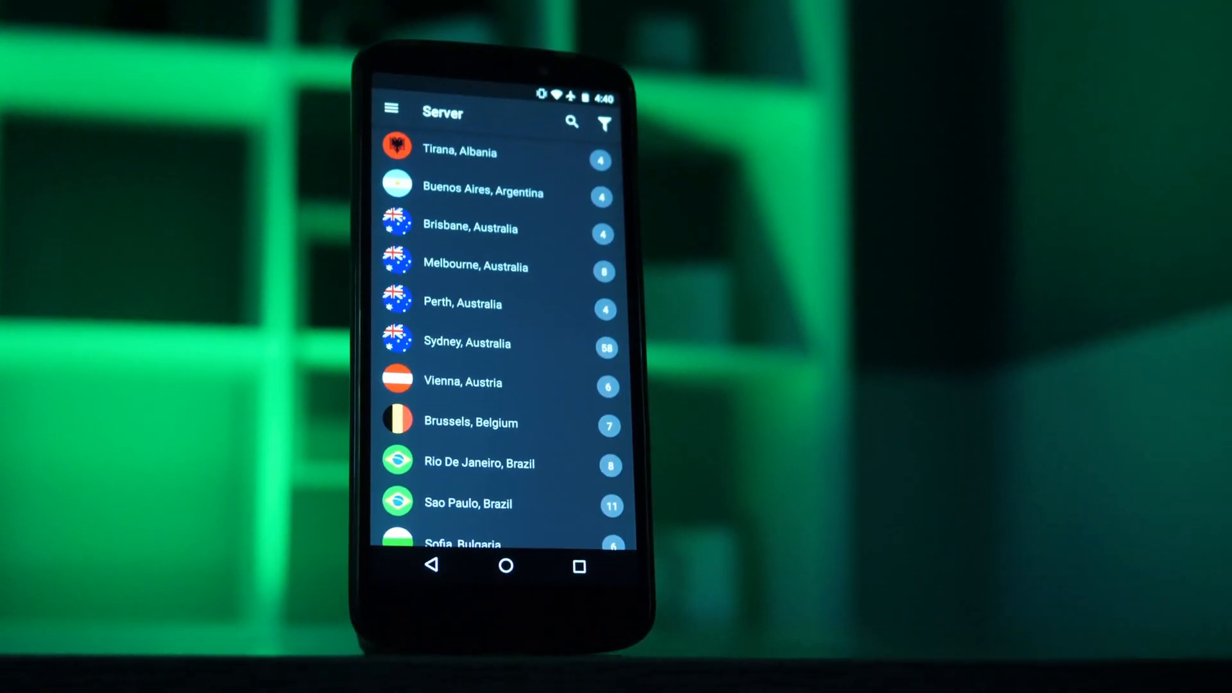
Step: Enable Scramble in IPVanish's Connection settings, switching the port from 443 to 3074
left_click(466, 343)
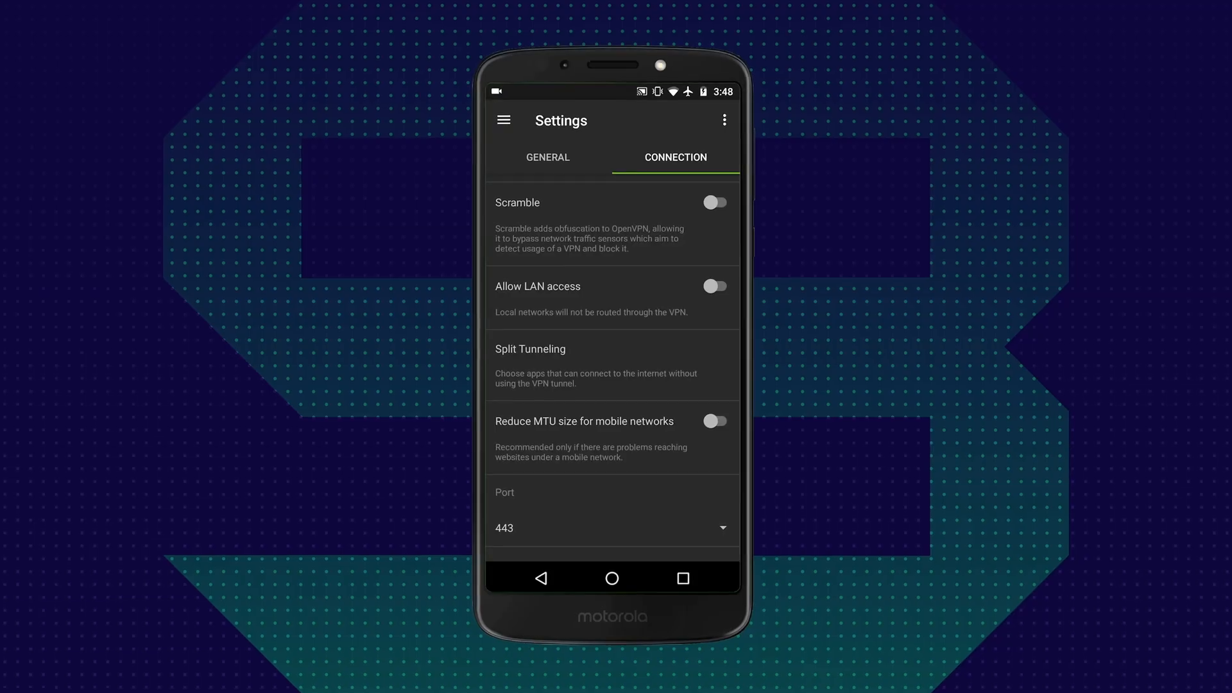
left_click(715, 201)
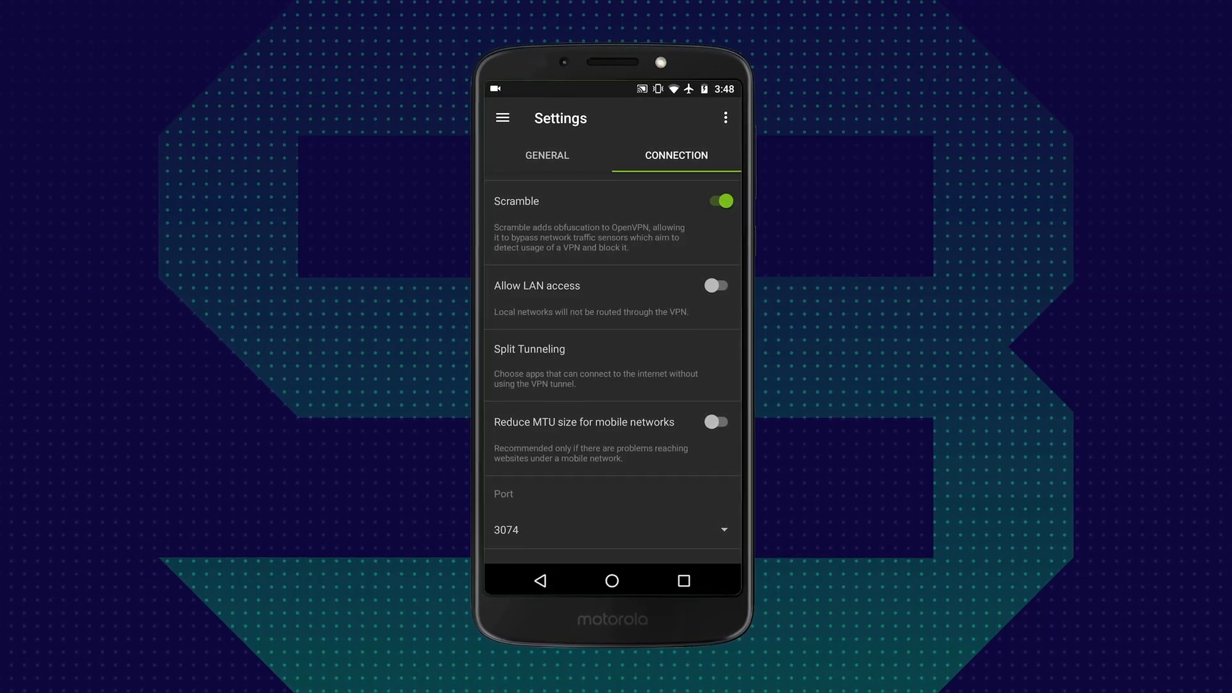